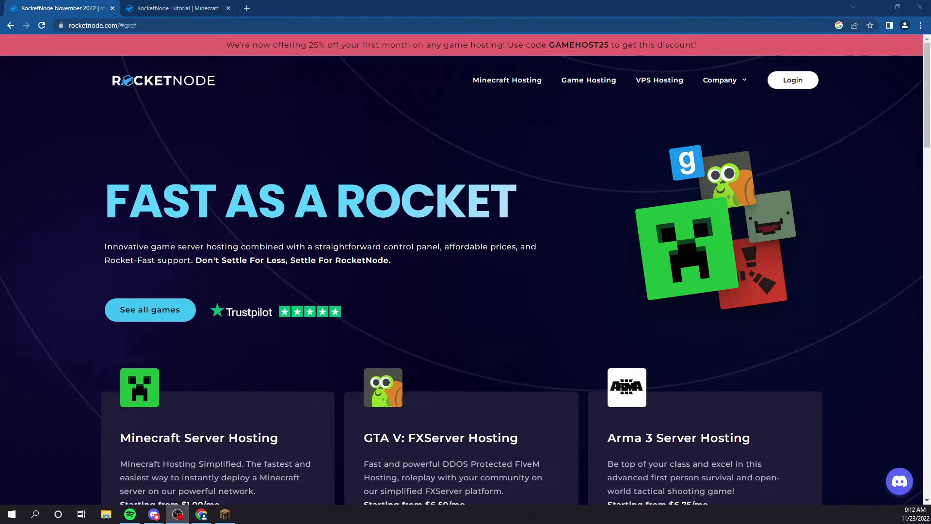
- Open the RocketNode Game Panel from the Company menu on the homepage
scroll("down", 3)
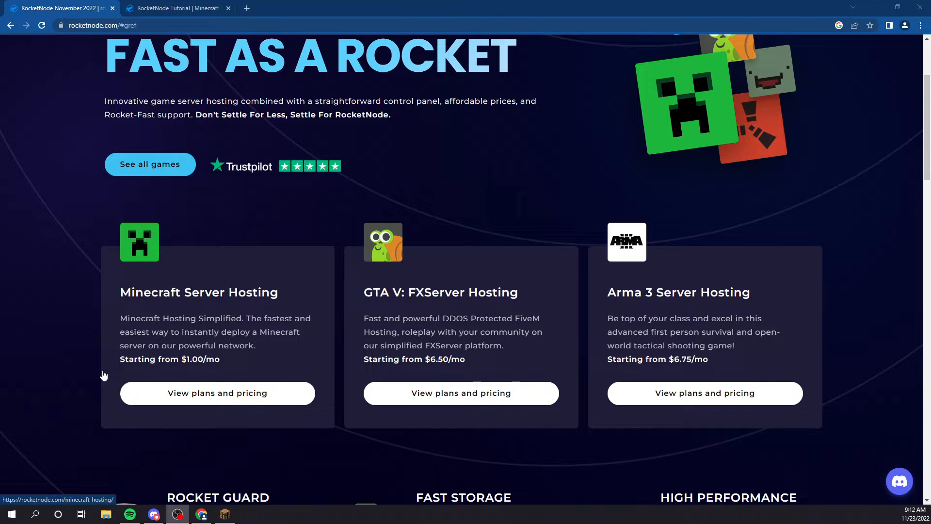
scroll("up", 3)
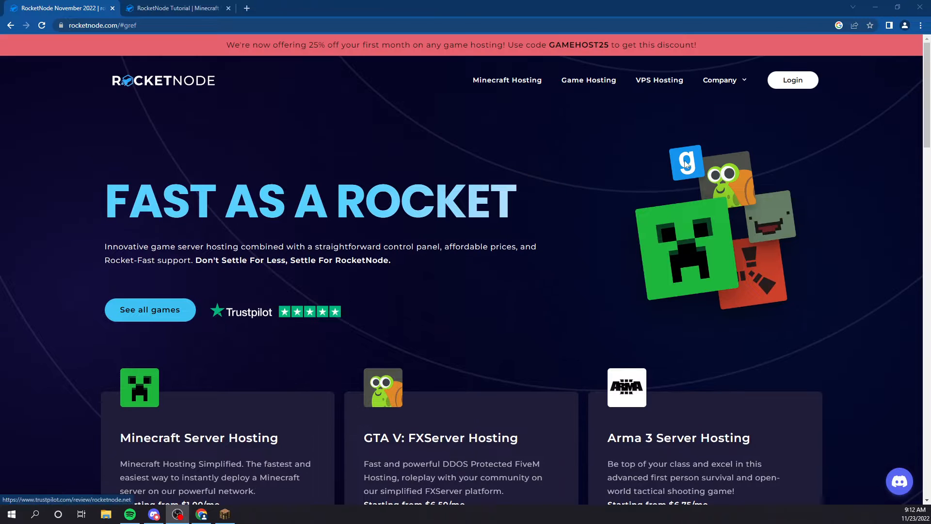
left_click(718, 80)
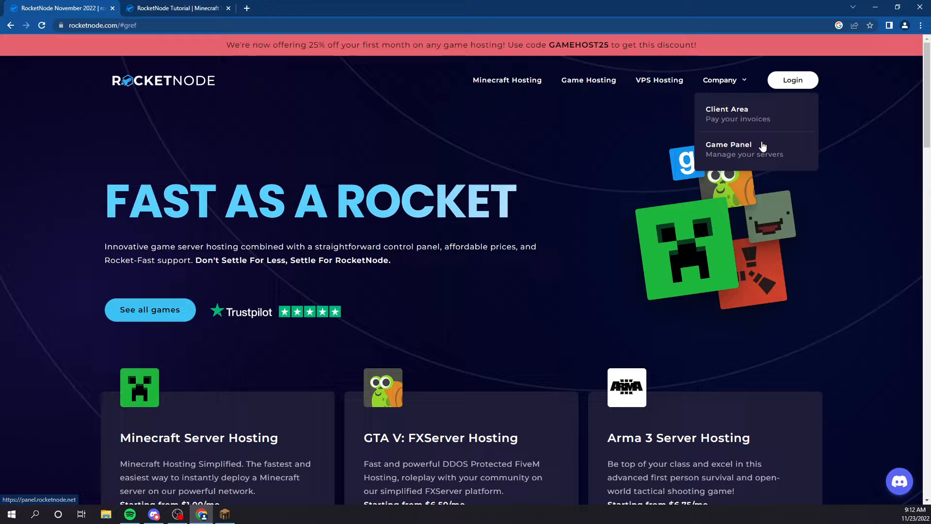
left_click(728, 145)
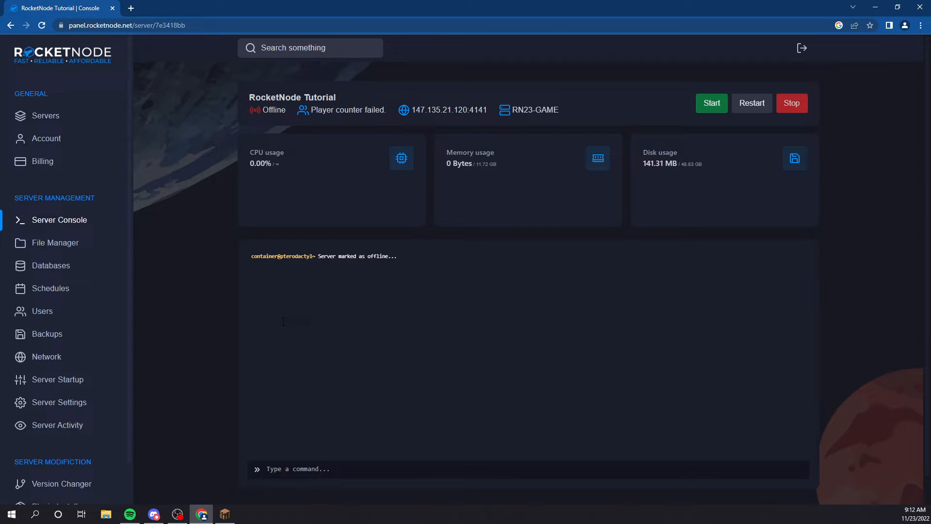
mouse_move(90, 346)
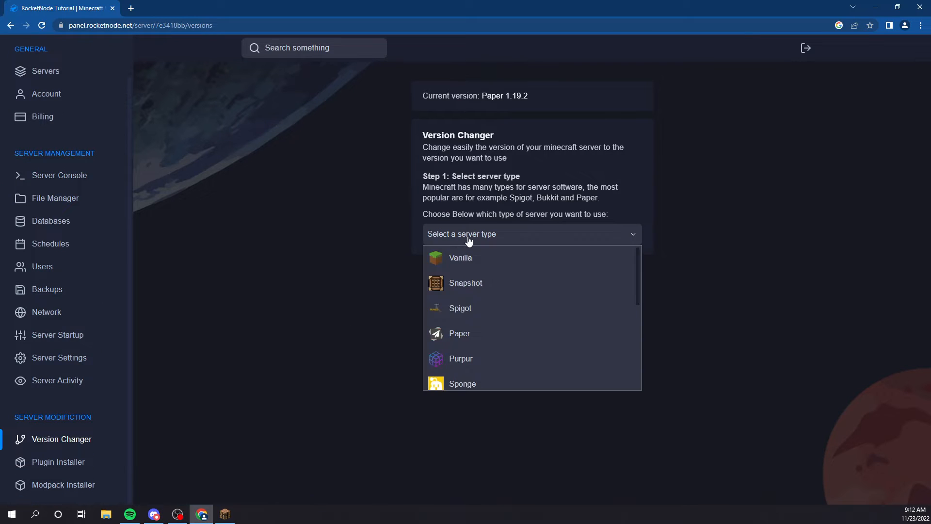
mouse_move(492, 333)
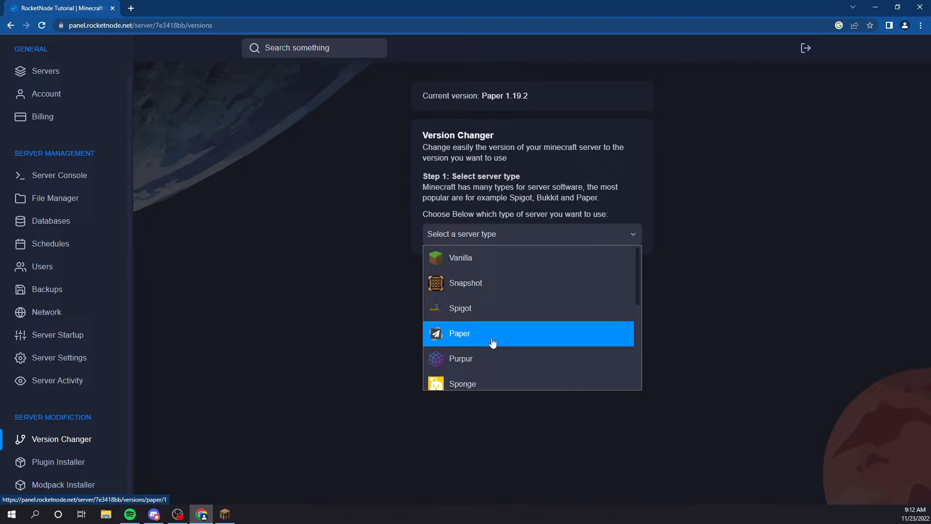
- Switch the server type to Vanilla and confirm installing Vanilla 1.19.2
left_click(459, 333)
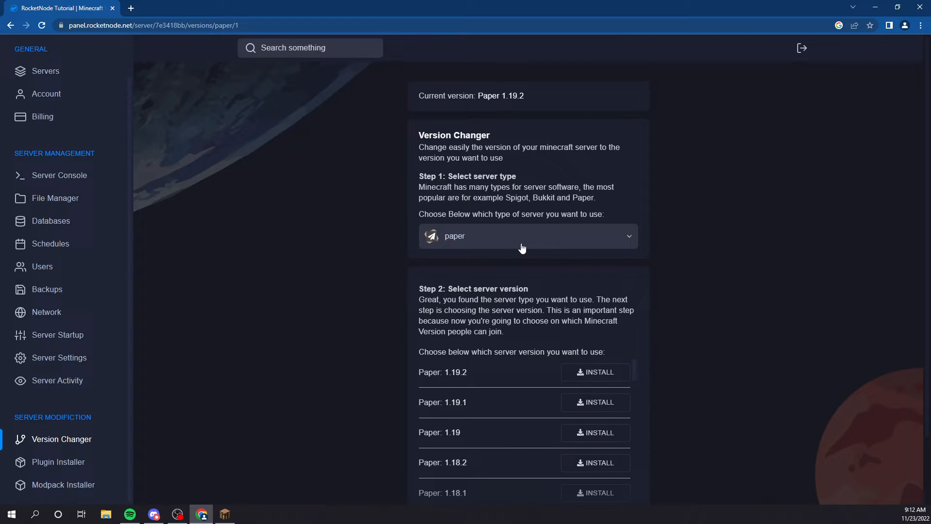
left_click(525, 236)
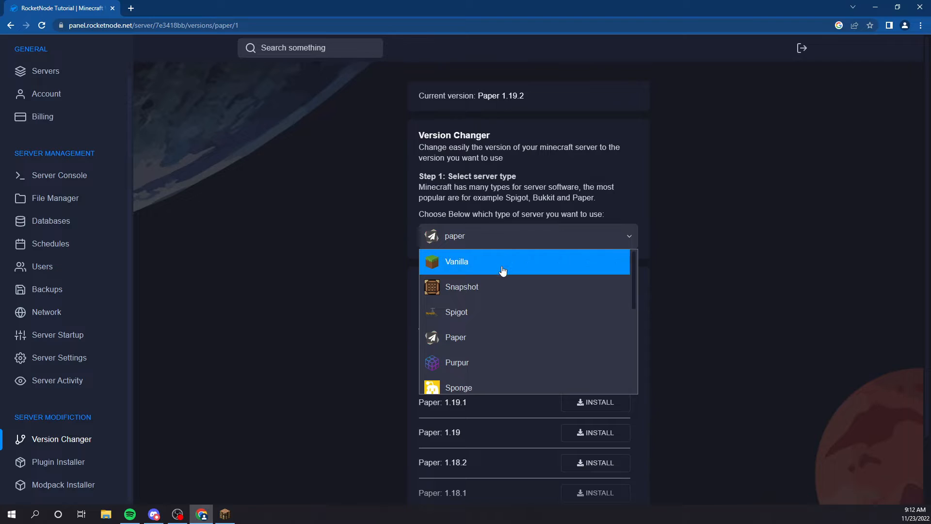
mouse_move(502, 262)
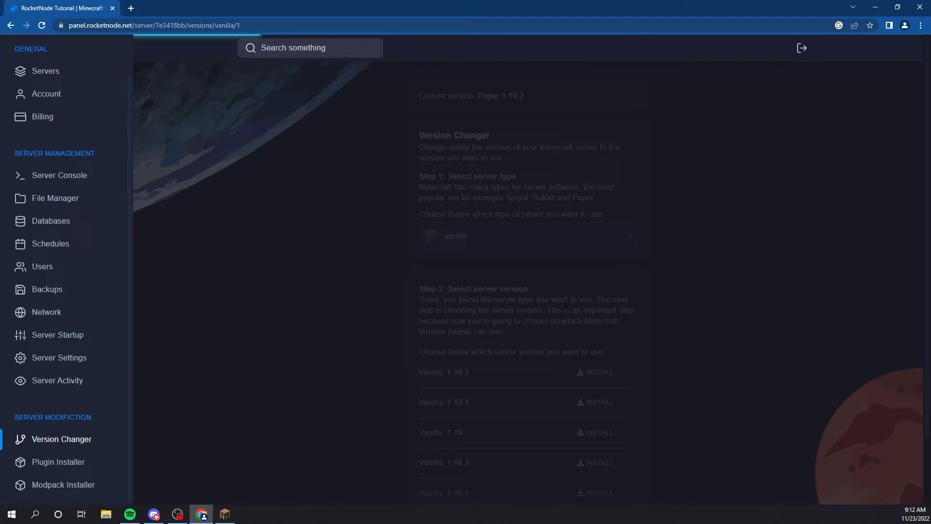
left_click(595, 372)
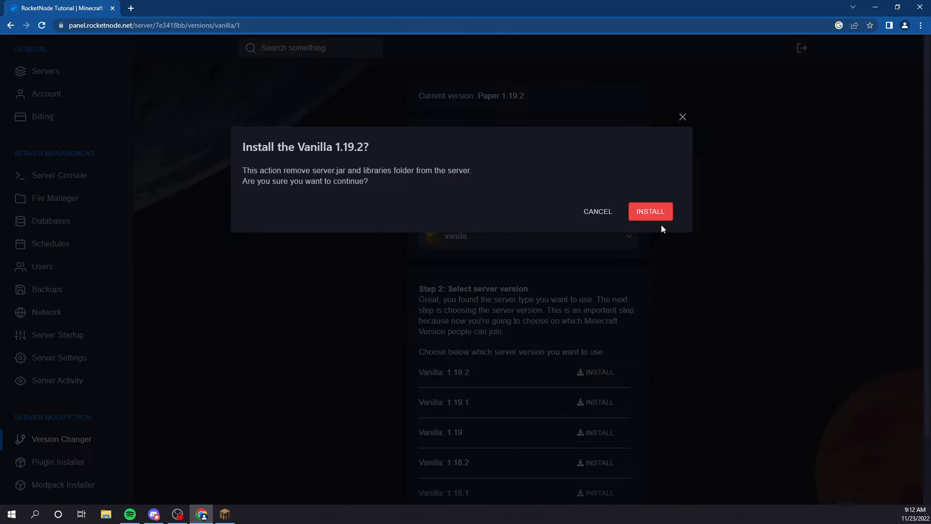
left_click(649, 212)
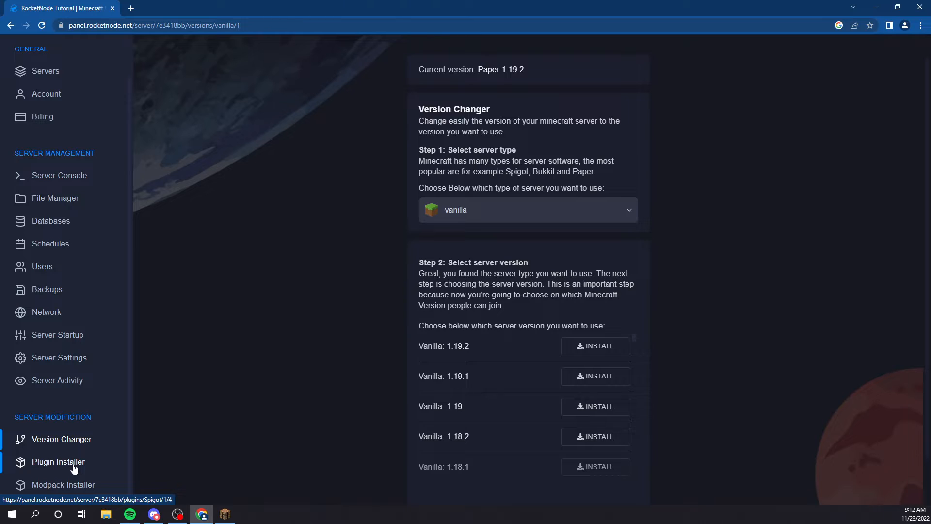
- Browse the Plugin Installer's Spigot plugins, such as AuthMeReloaded and TitleManager
left_click(59, 461)
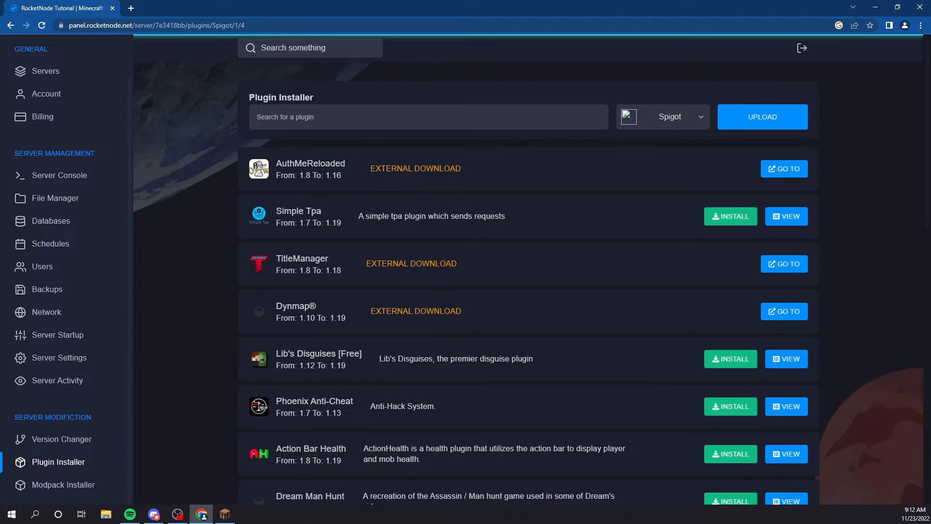
mouse_move(532, 390)
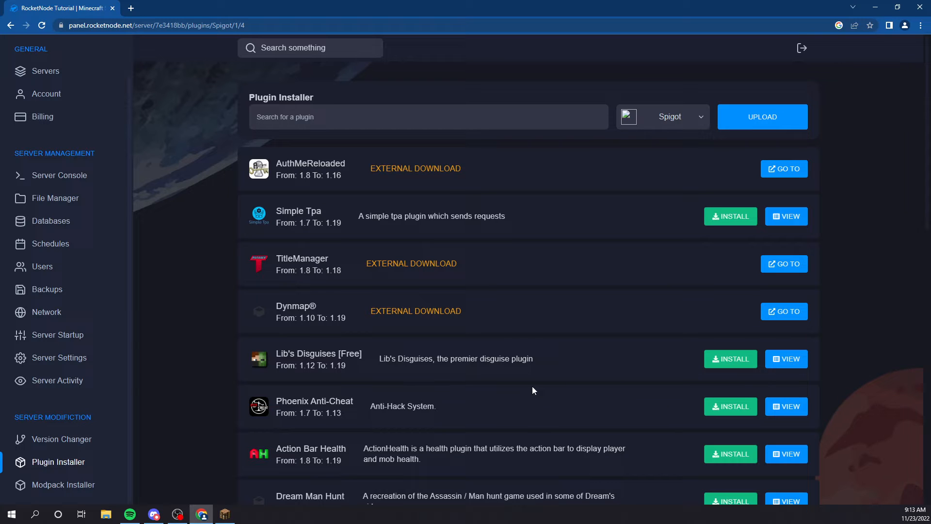
scroll("down", 3)
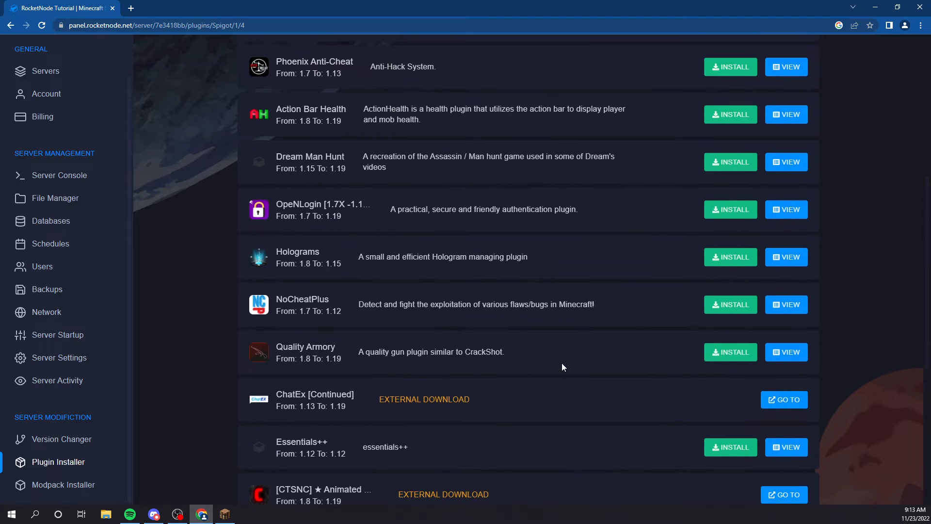
scroll("up", 3)
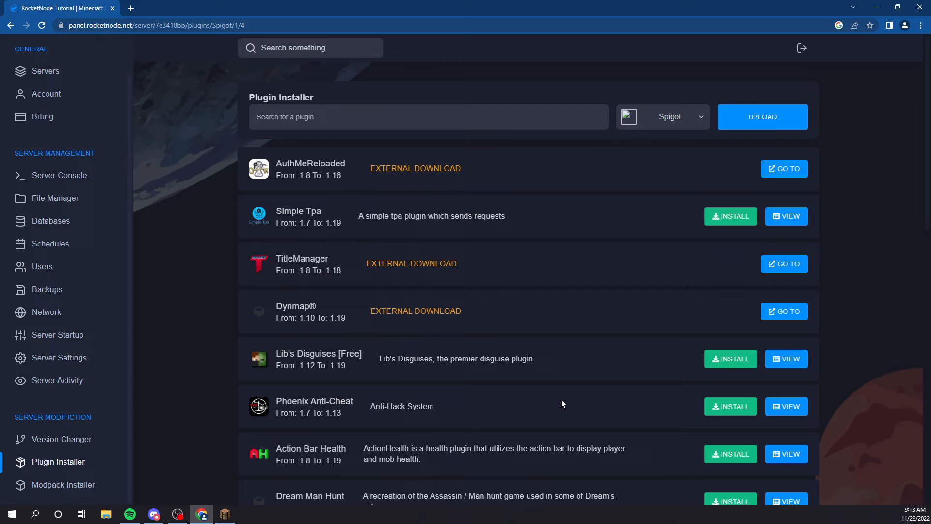
mouse_move(532, 413)
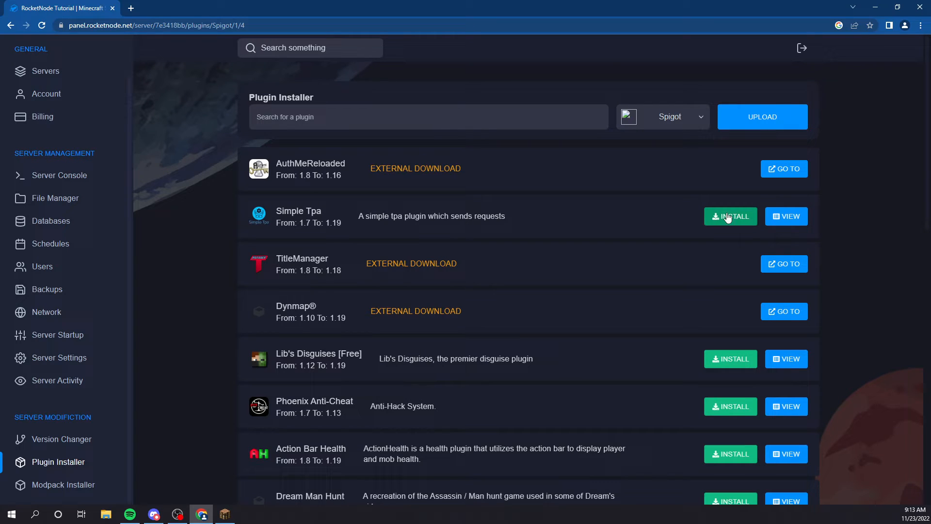
mouse_move(312, 330)
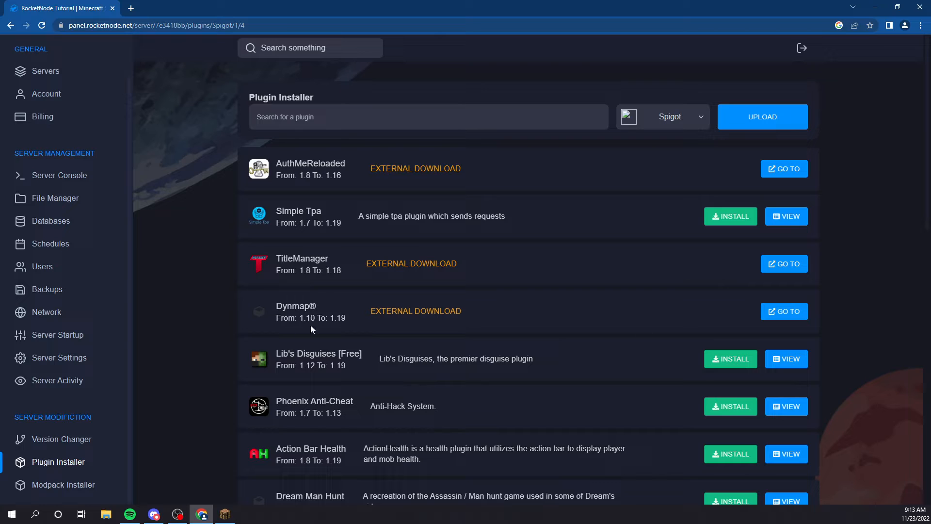
mouse_move(58, 461)
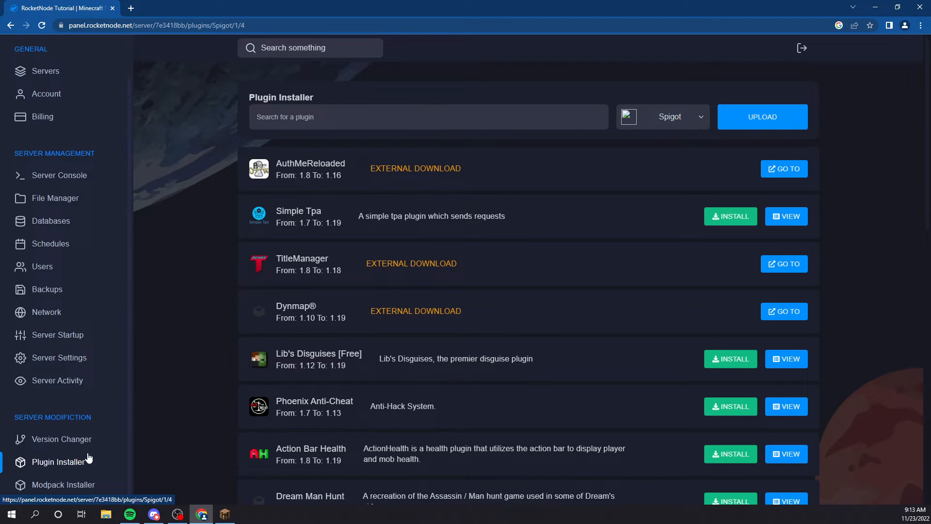
mouse_move(108, 419)
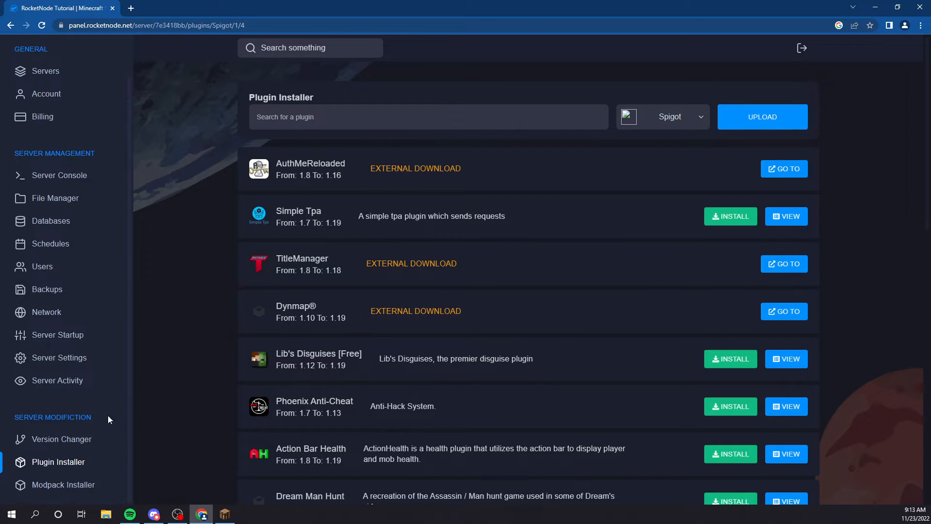
mouse_move(207, 416)
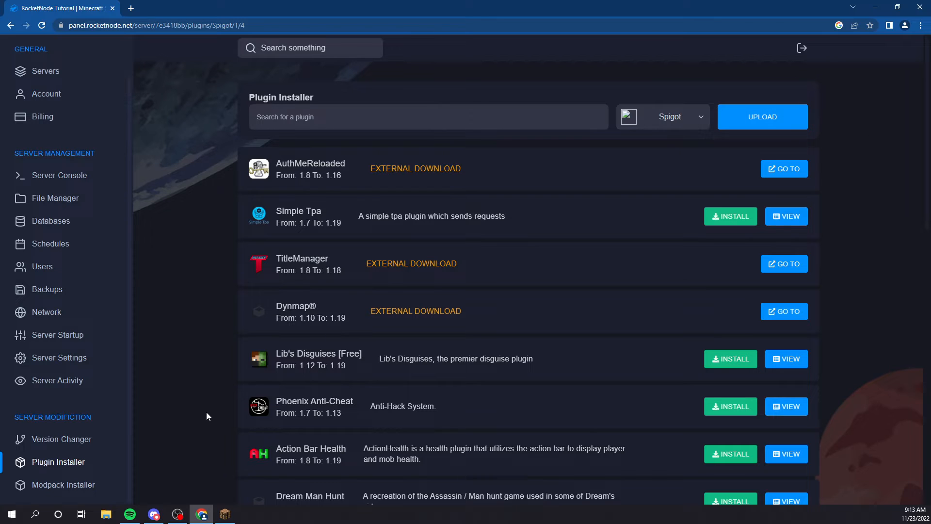
mouse_move(63, 485)
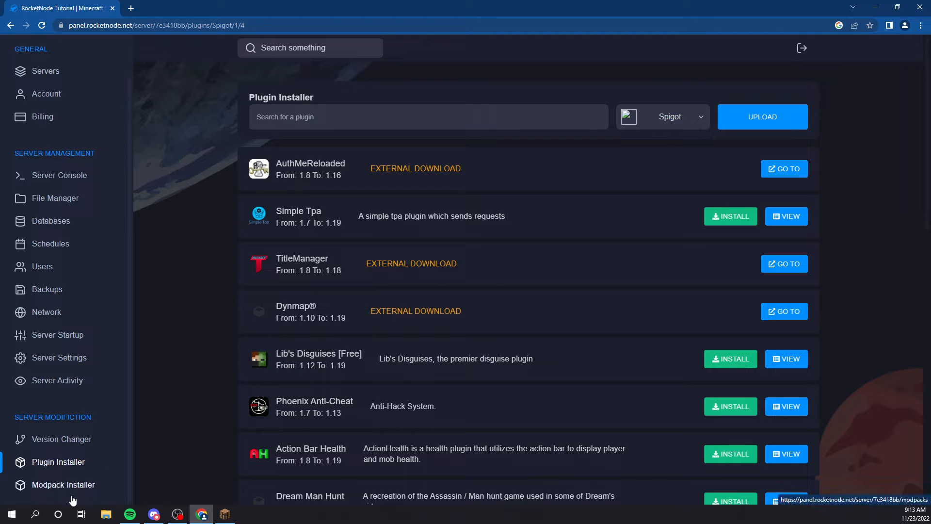
- View RLCraft versions in Modpack Installer and browse the Curseforge modpack list
left_click(63, 484)
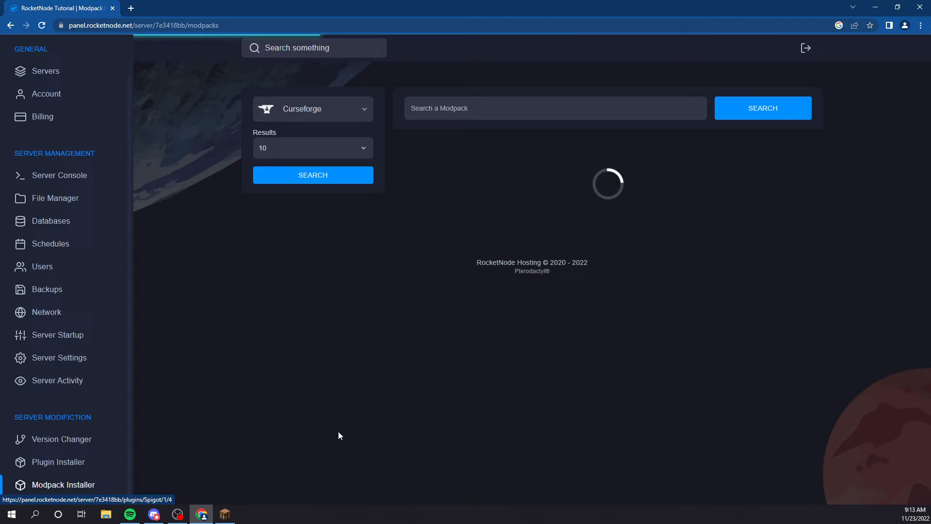
left_click(478, 250)
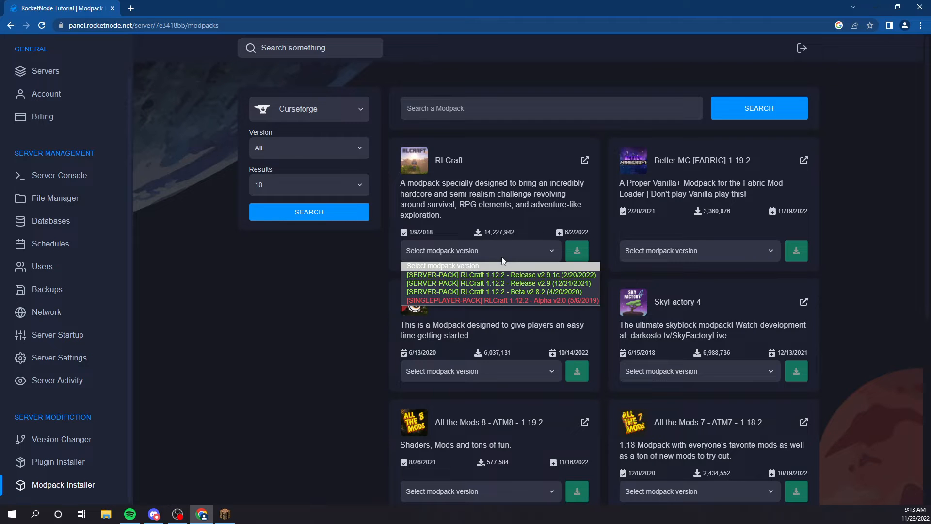
scroll("down", 3)
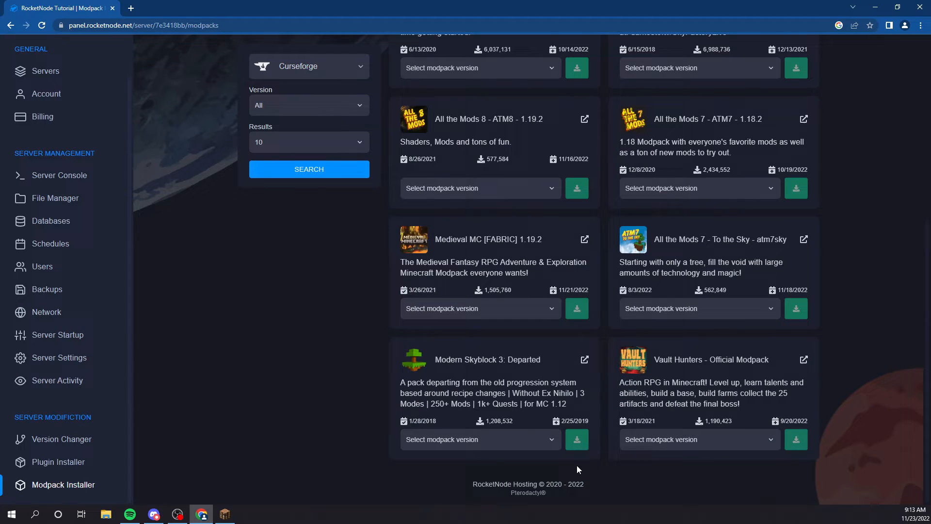
scroll("up", 3)
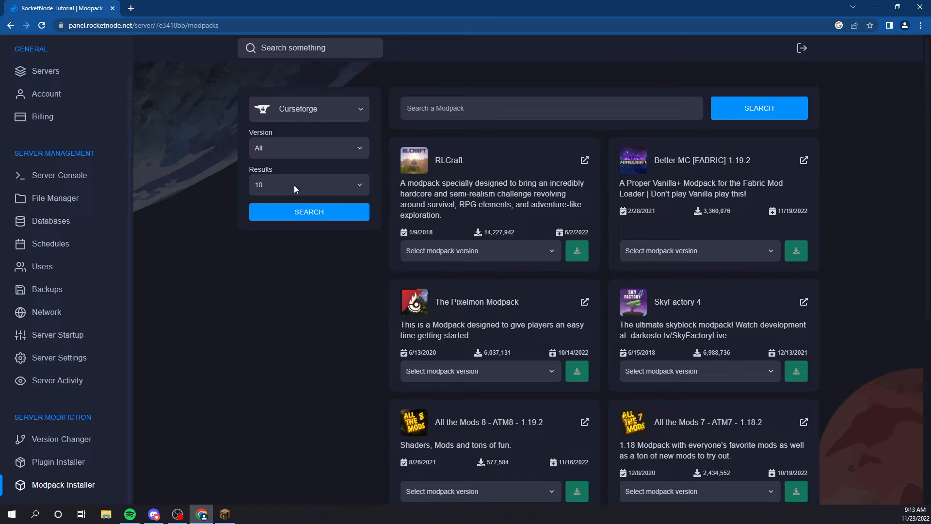
scroll("down", 3)
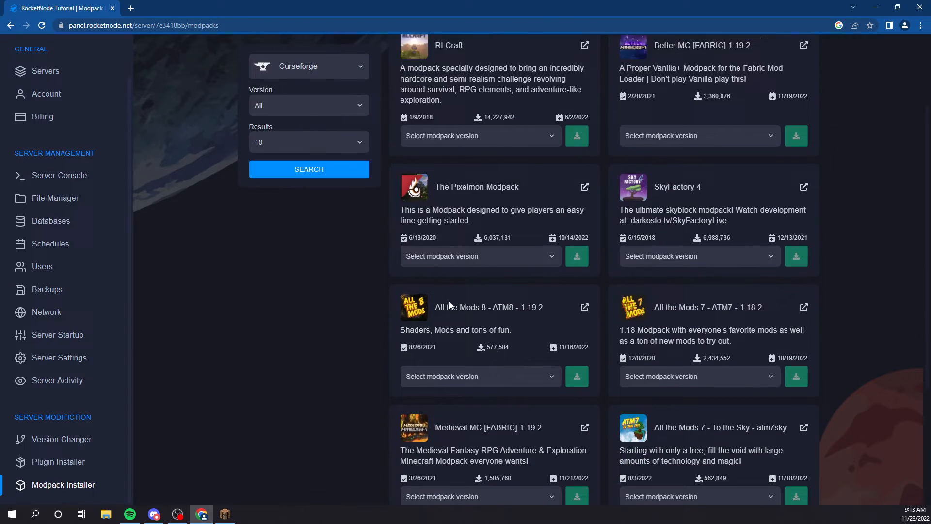
scroll("up", 3)
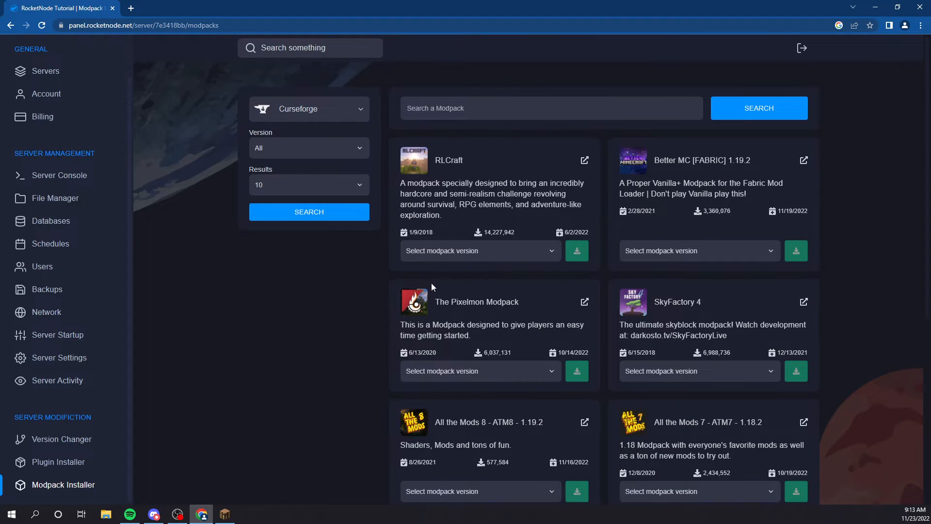
mouse_move(368, 177)
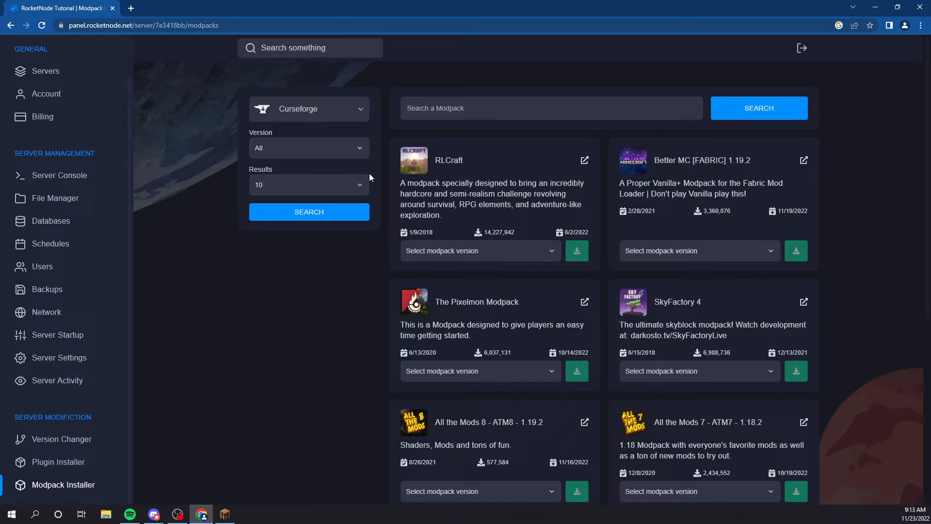
mouse_move(261, 236)
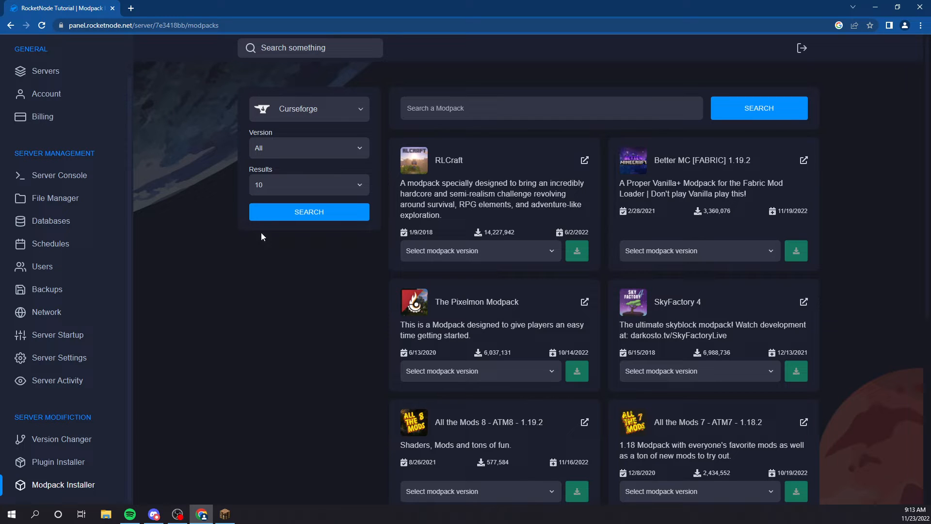
- Start the server, then open server.properties in File Manager
left_click(60, 174)
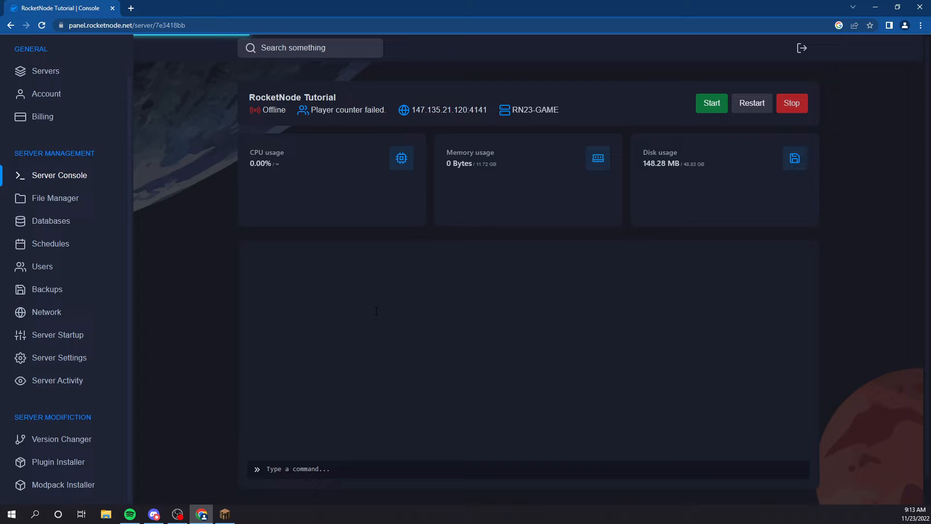
mouse_move(732, 131)
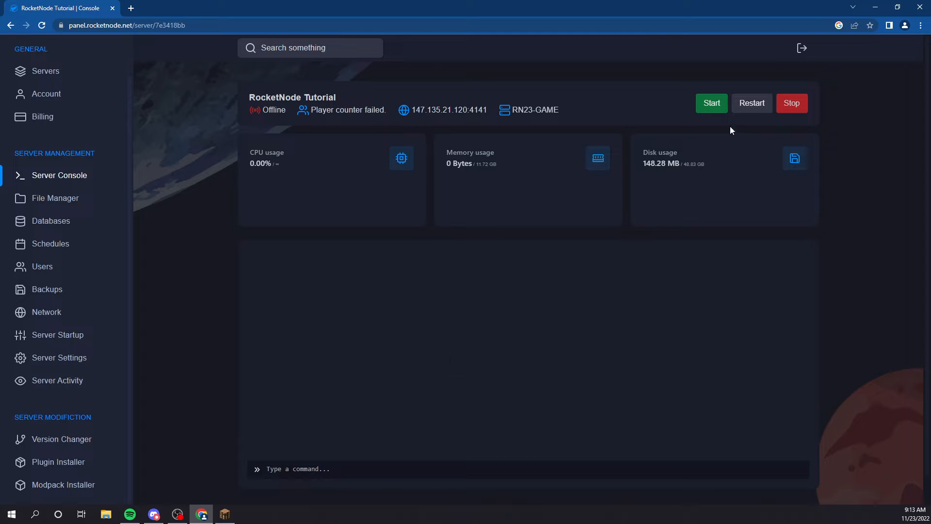
left_click(711, 103)
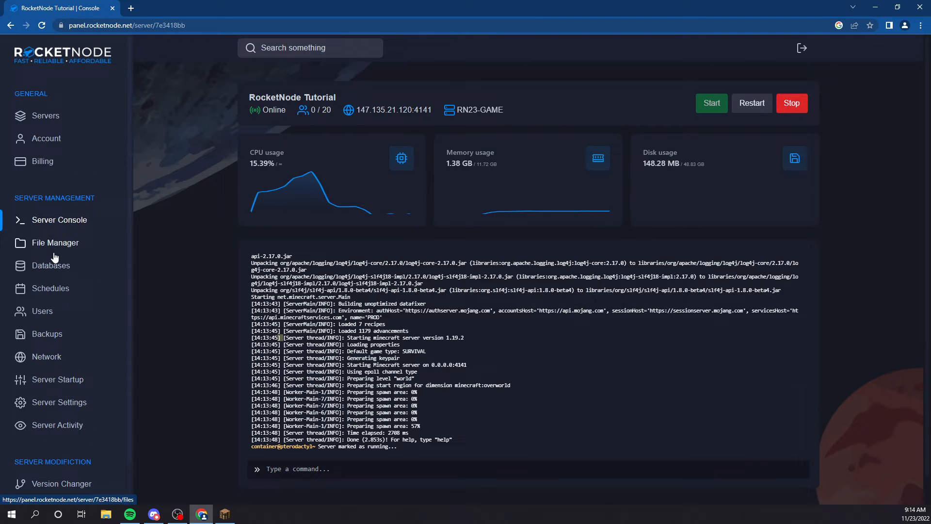
left_click(55, 242)
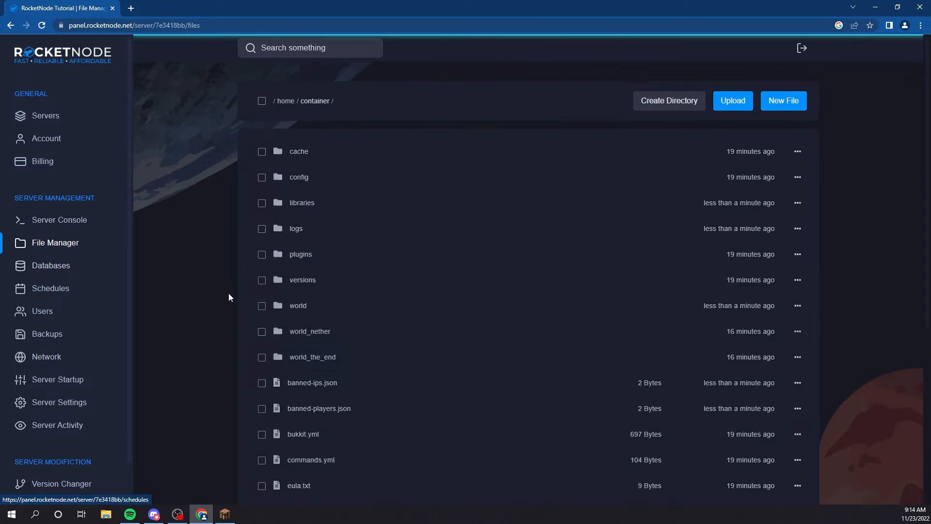
scroll("down", 3)
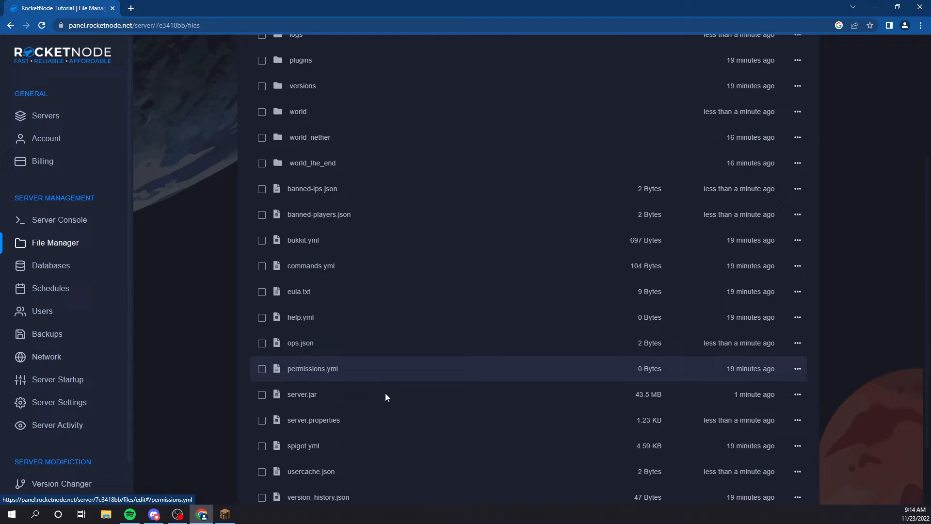
mouse_move(312, 420)
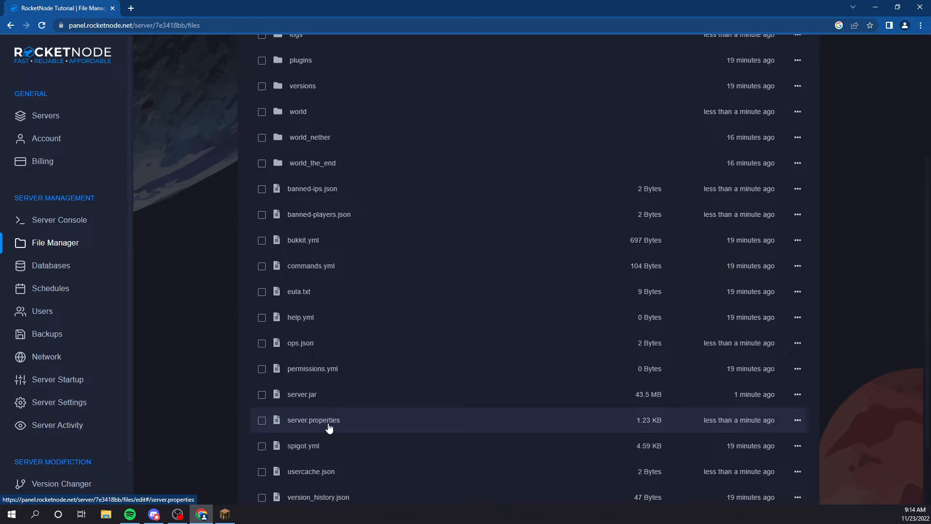
left_click(312, 419)
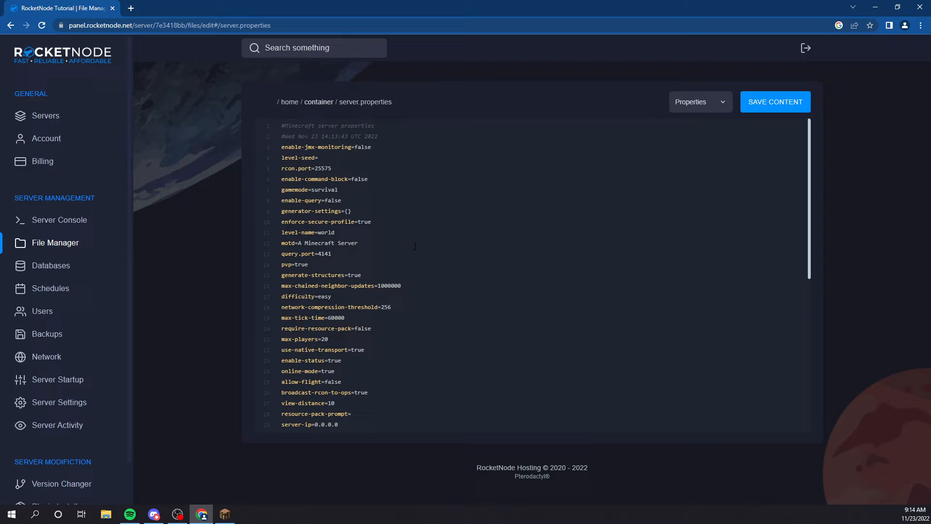
mouse_move(414, 246)
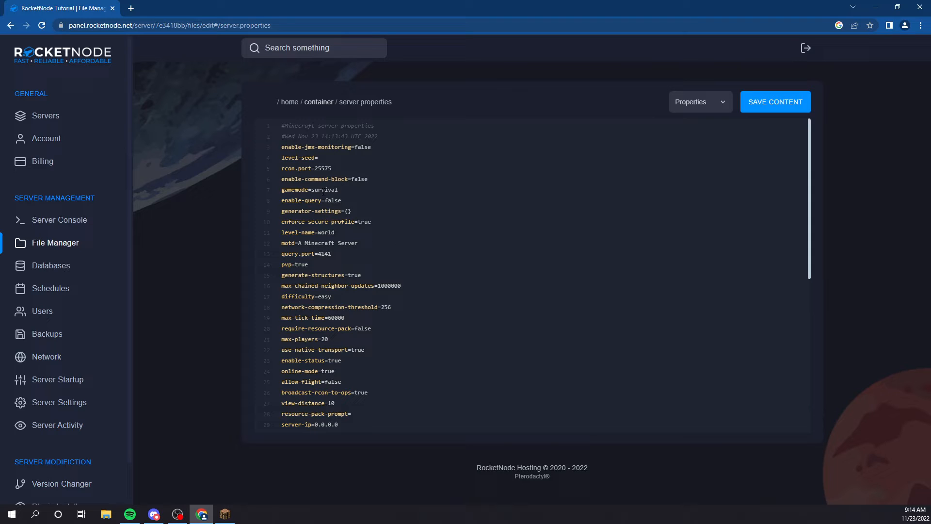
mouse_move(459, 236)
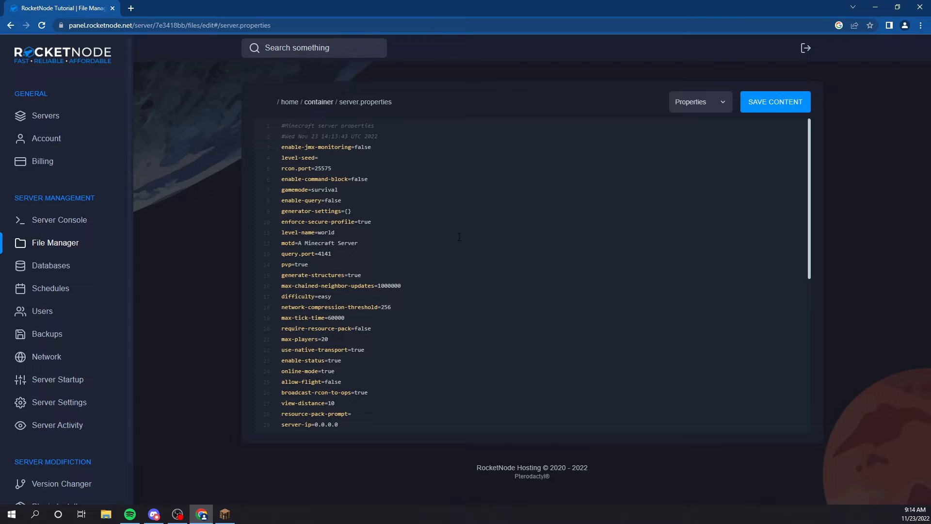
mouse_move(433, 257)
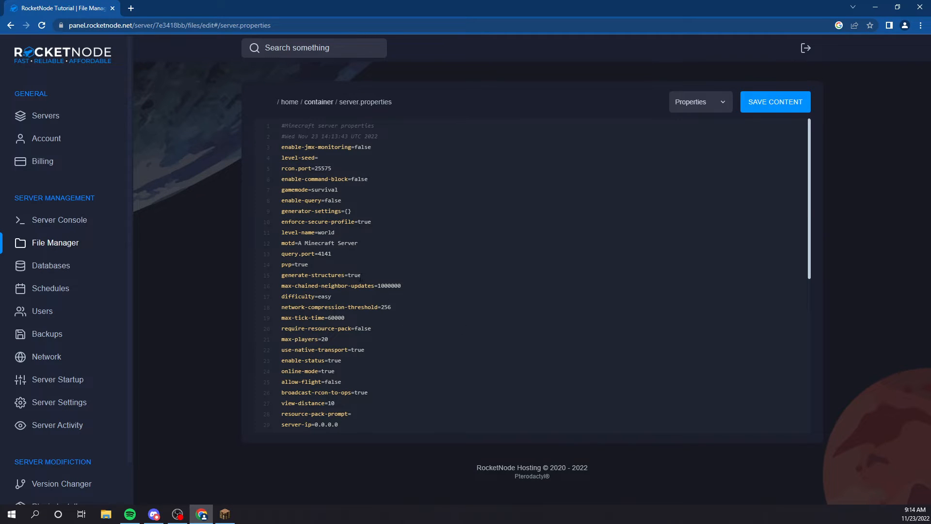
- Set max-players in server.properties to 1000 and save the file
scroll("down", 3)
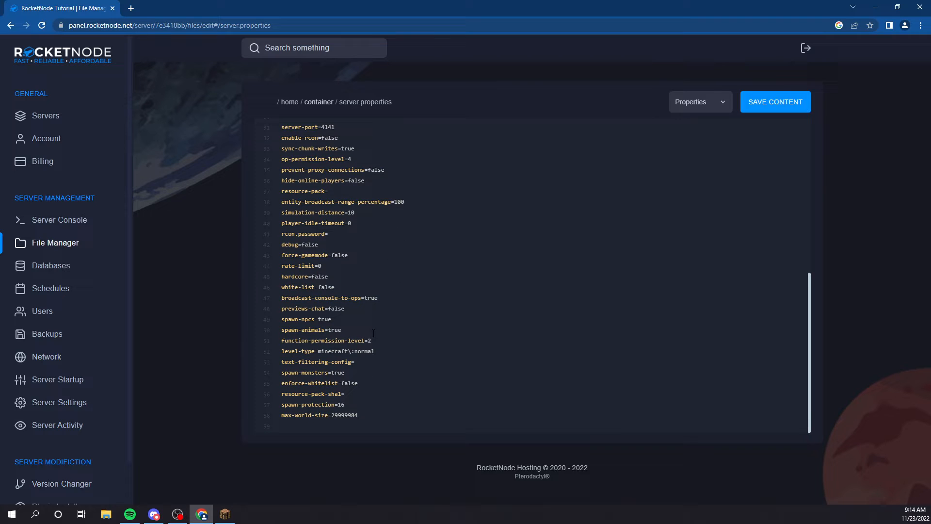
scroll("up", 3)
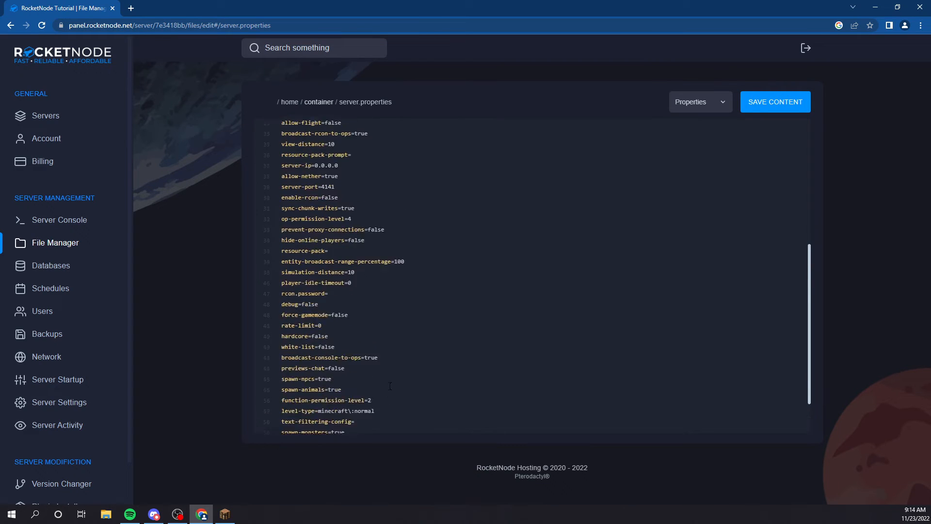
scroll("up", 3)
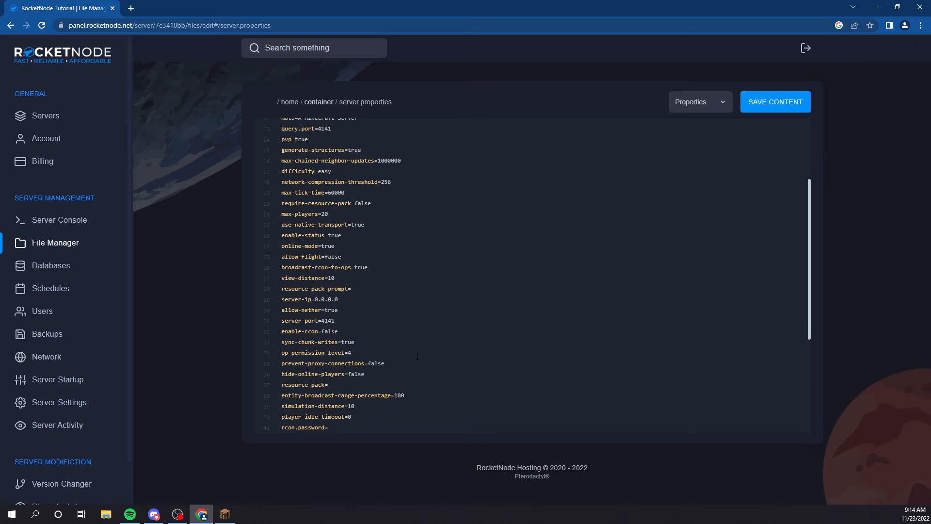
scroll("up", 3)
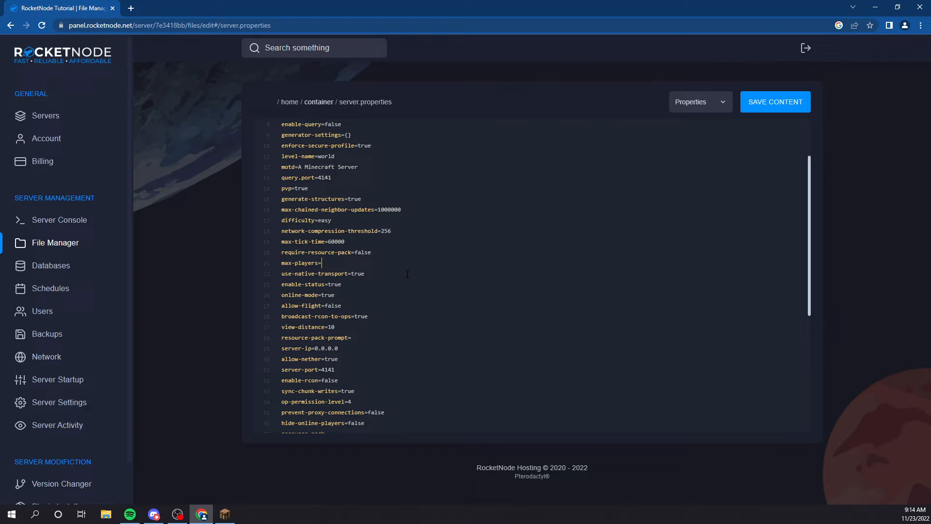
type("100")
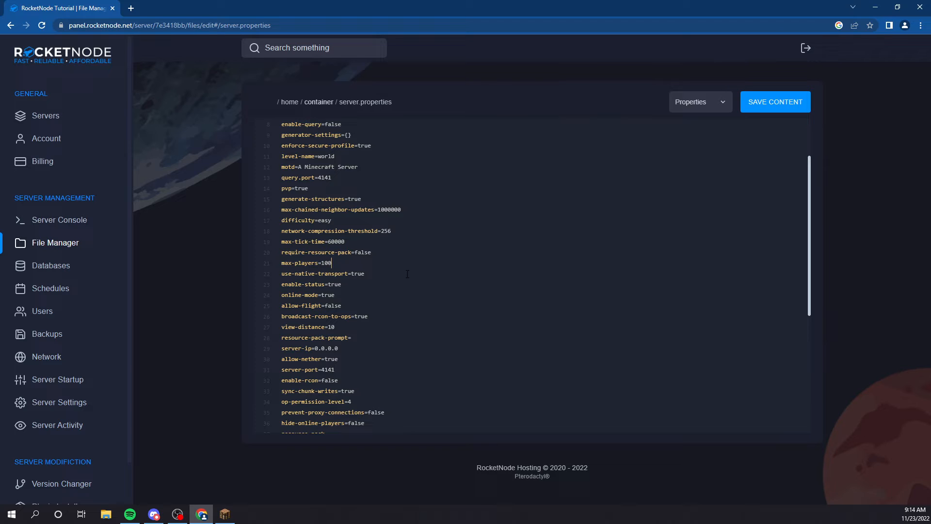
left_click(775, 101)
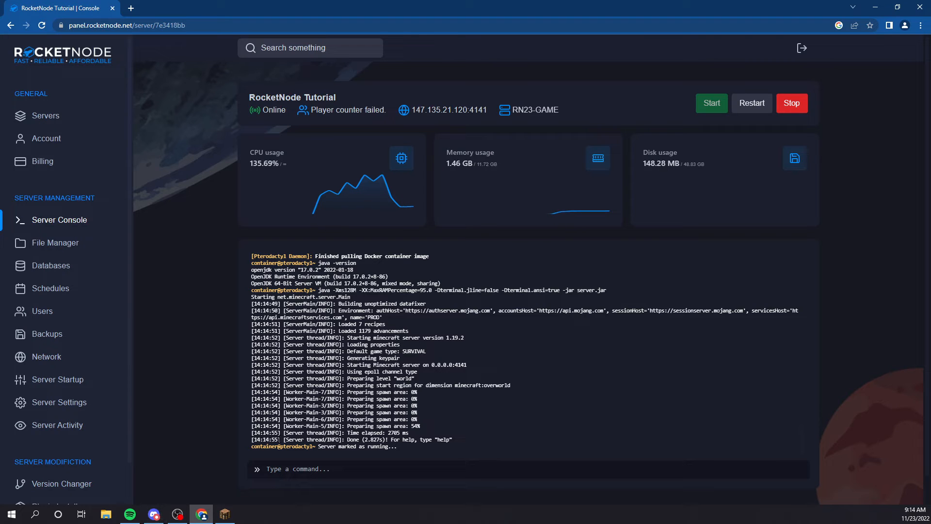
mouse_move(224, 513)
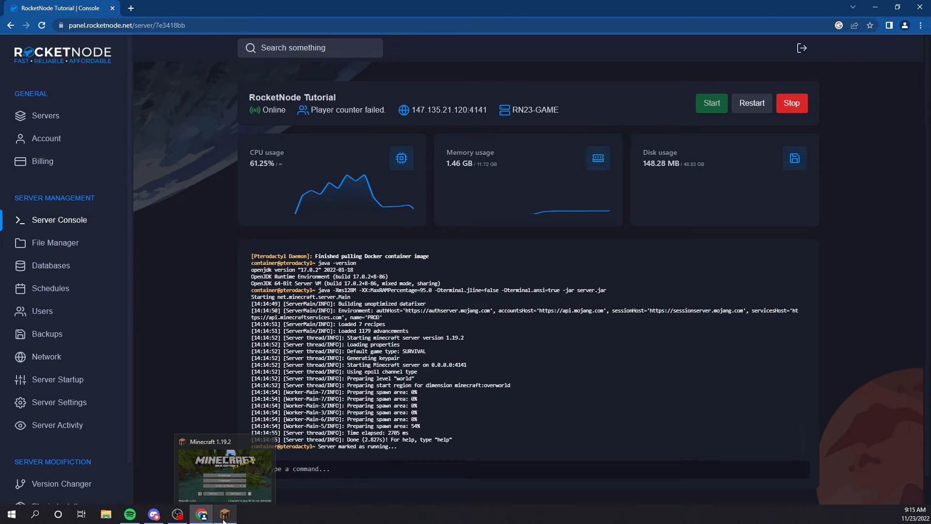
mouse_move(225, 513)
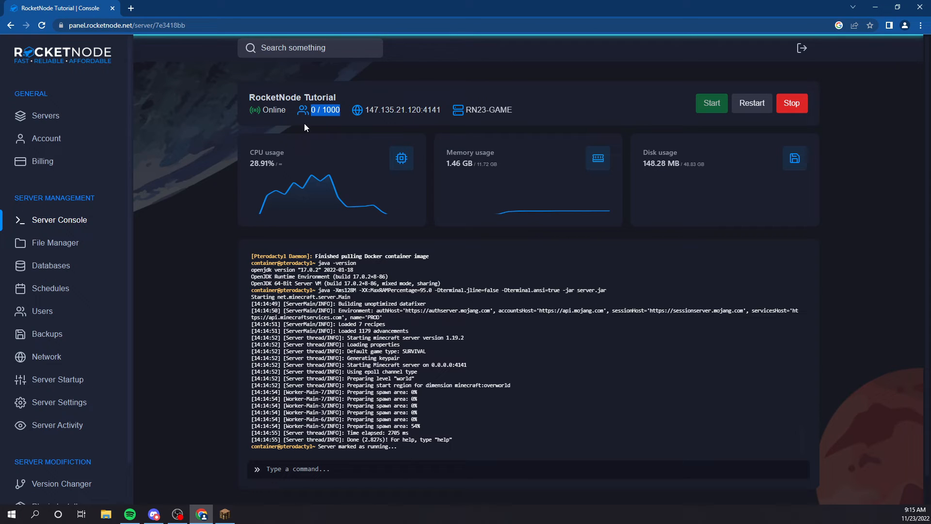
- Switch to Minecraft to see the server listed at 0/1000 players
left_click(224, 513)
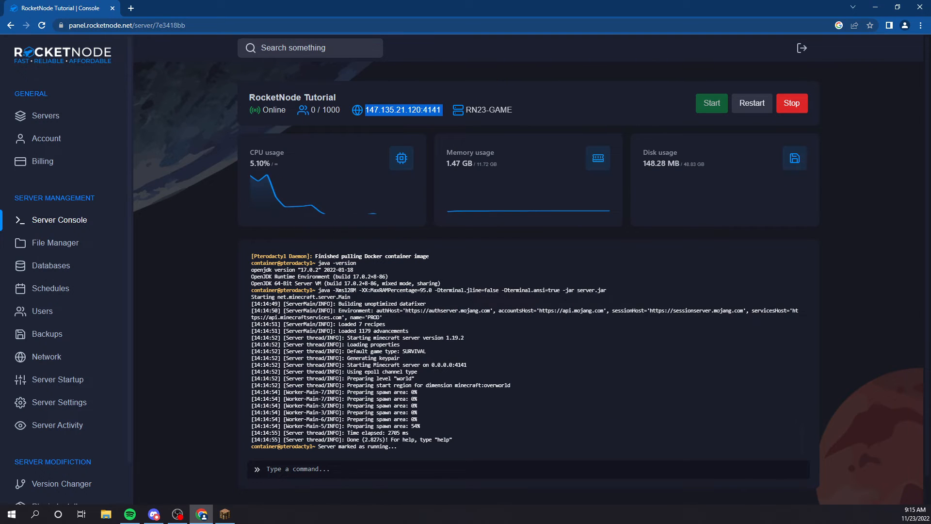
left_click(225, 514)
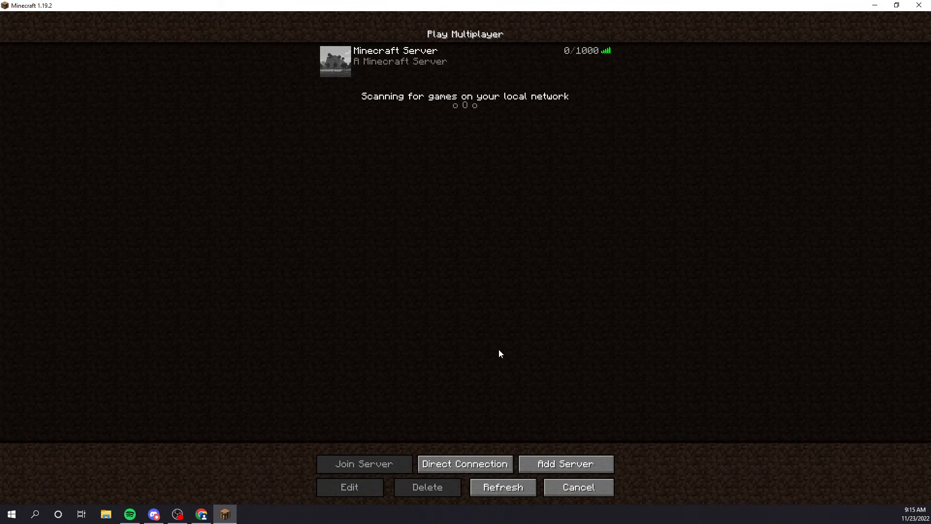
left_click(465, 61)
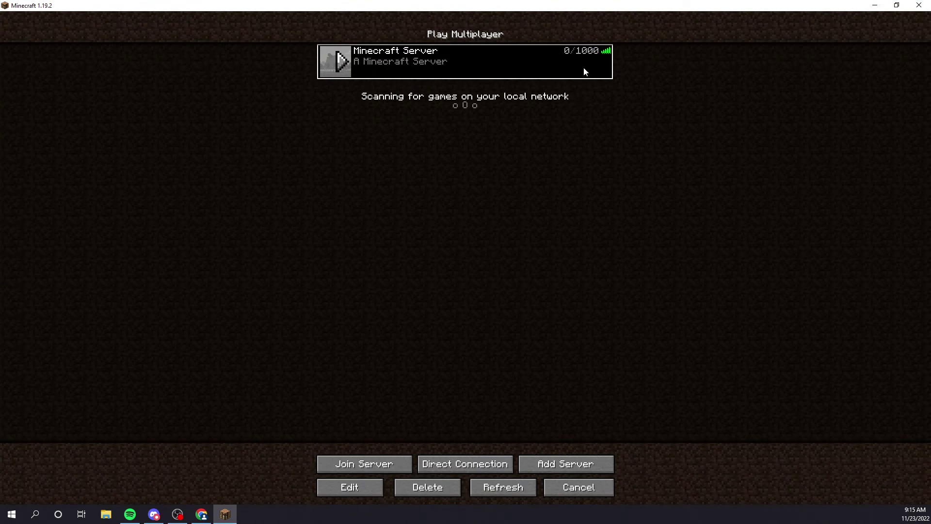
left_click(200, 514)
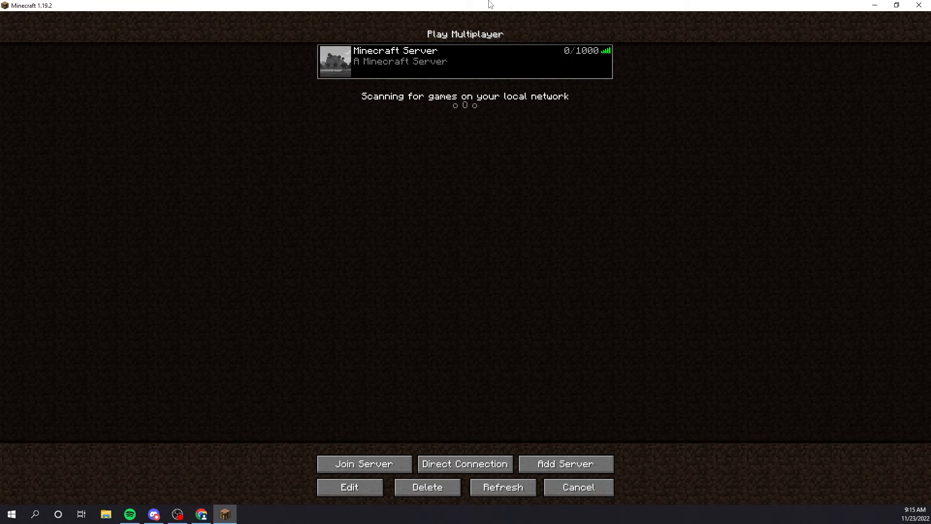
left_click(201, 513)
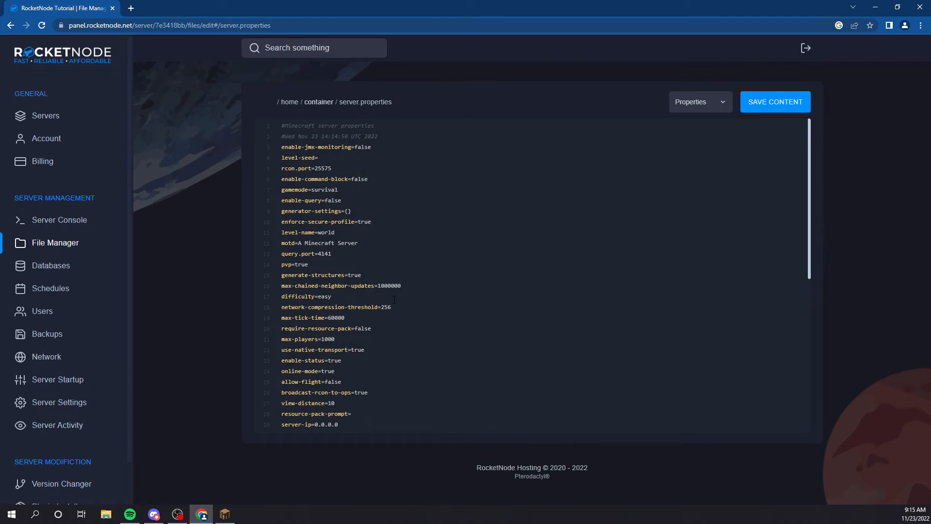
- Rewrite the motd line in server.properties as a RocketNode message
scroll("down", 3)
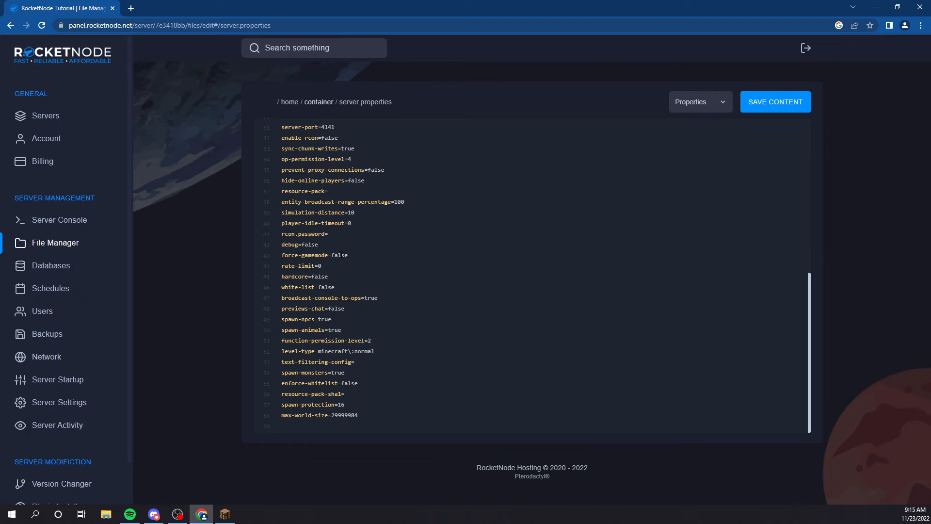
scroll("up", 3)
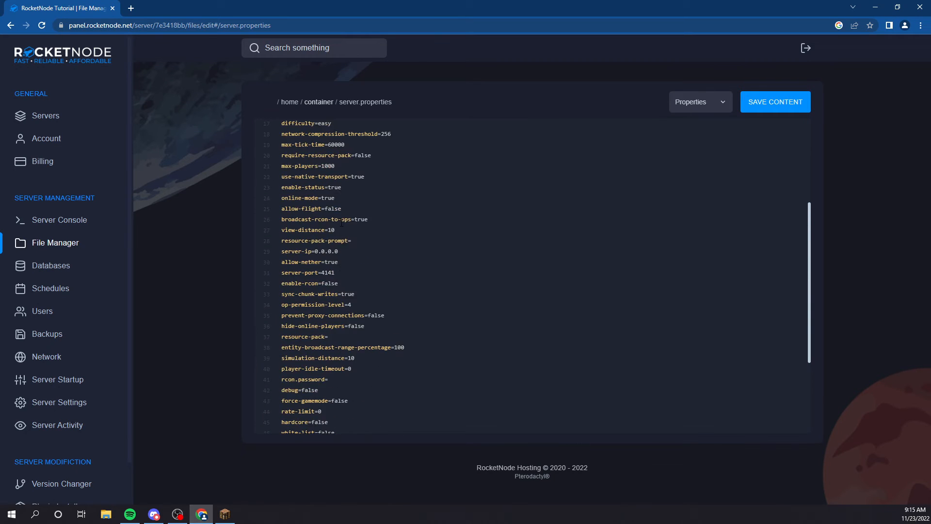
scroll("up", 3)
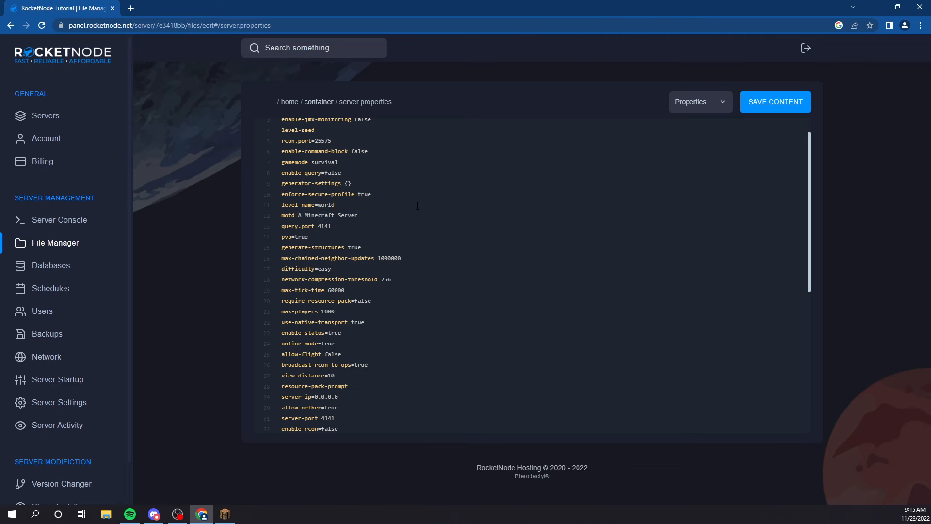
type("Rocket")
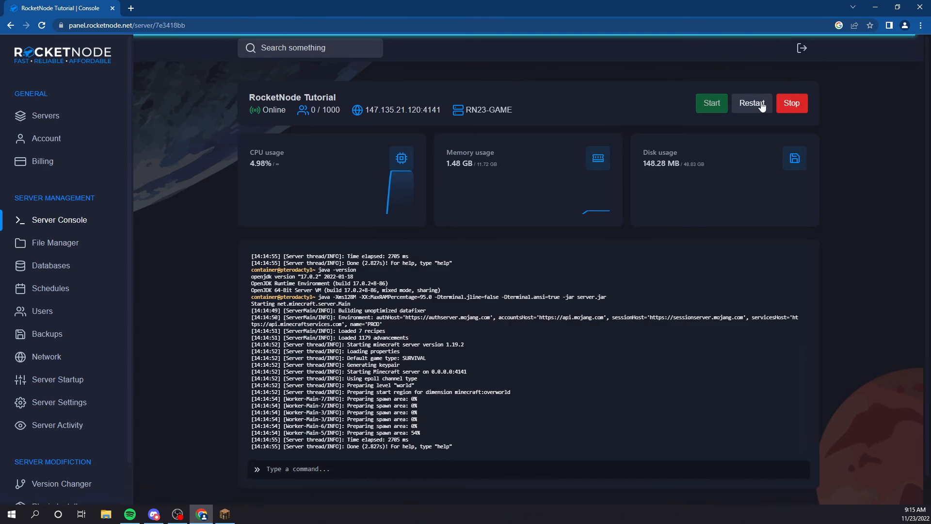
- Restart the server to apply the new MOTD and return to Minecraft
left_click(751, 102)
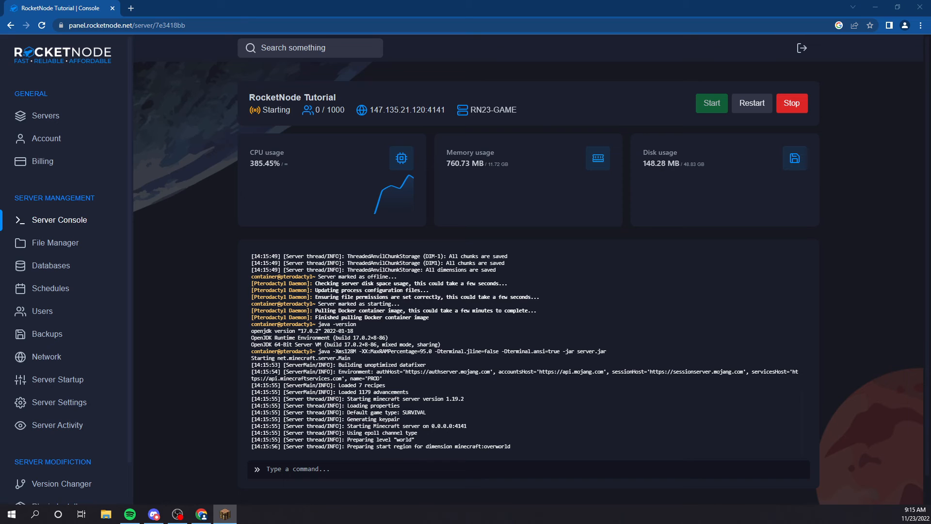
left_click(224, 514)
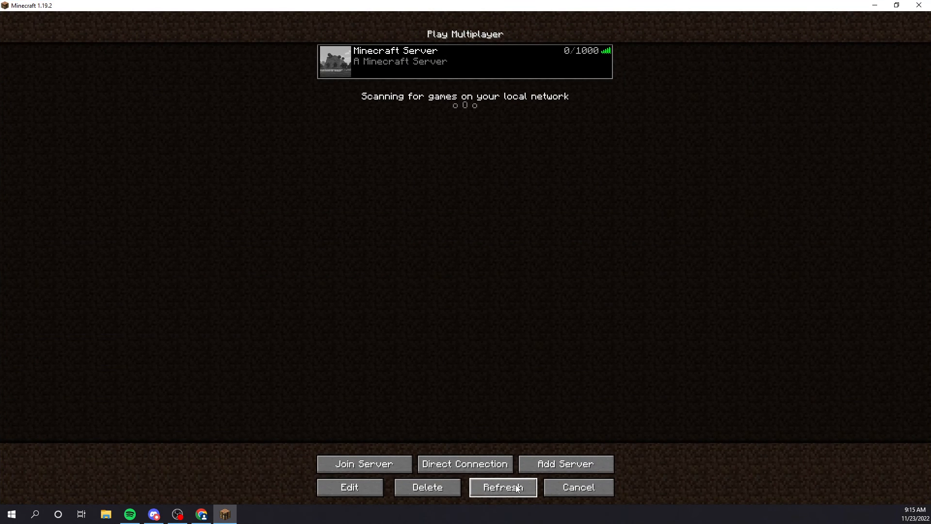
- Refresh the server list to show the 'RocketNode tutorial' MOTD and join the server
left_click(502, 487)
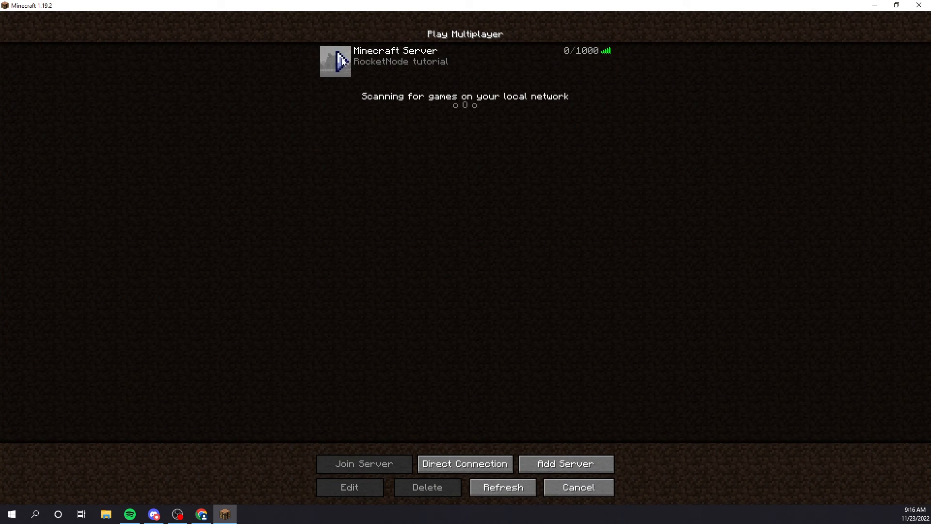
left_click(364, 464)
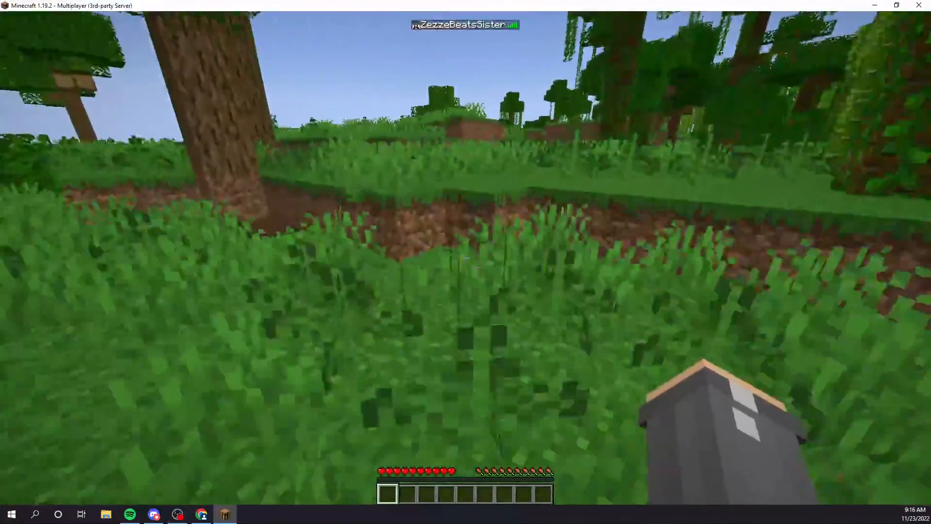
mouse_move(466, 262)
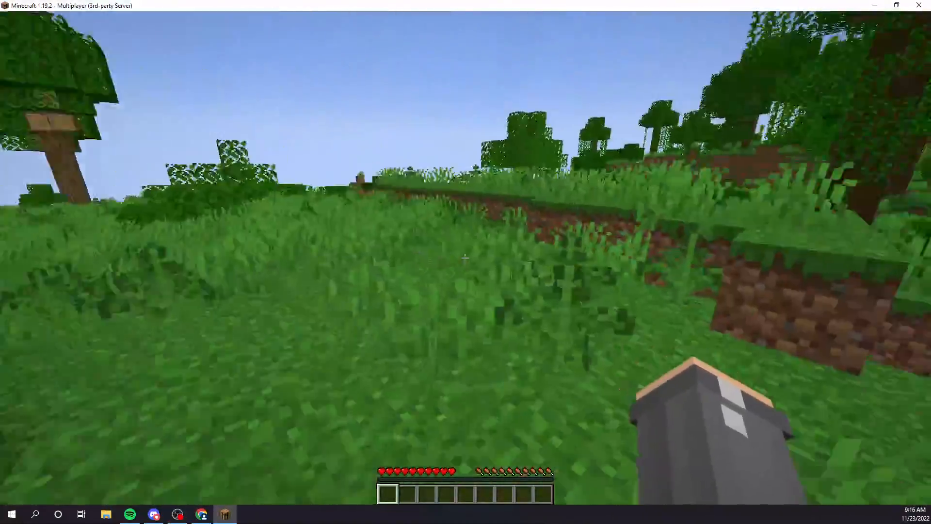
mouse_move(466, 256)
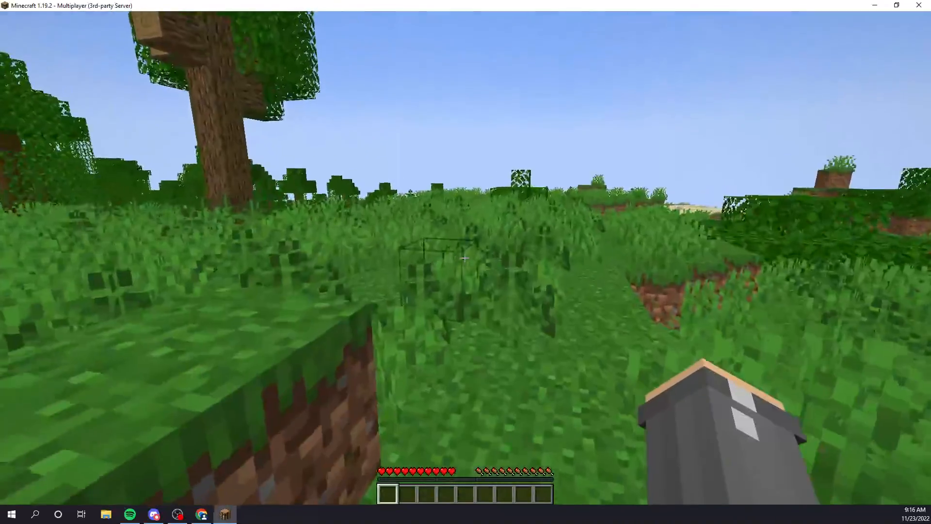
- Return to the RocketNode server console, now showing the server online at 0 / 1000 players
left_click(202, 513)
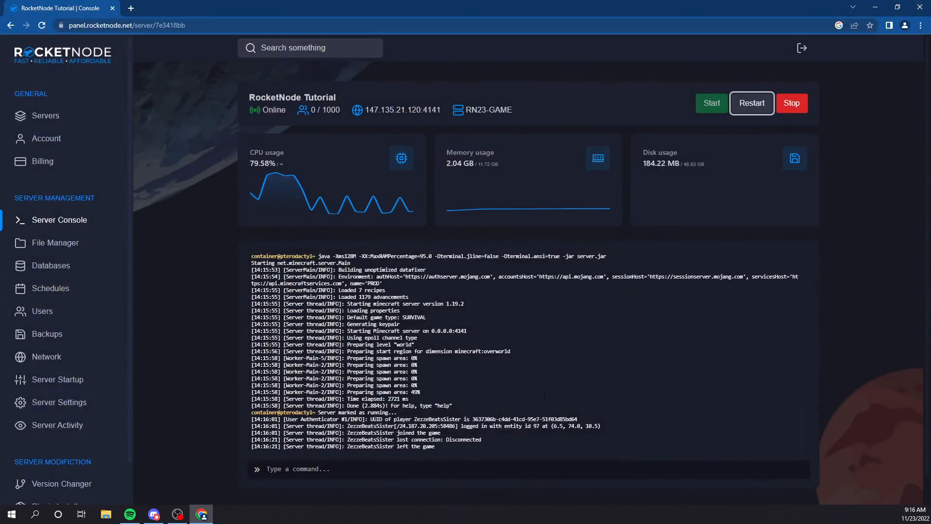
left_click(750, 103)
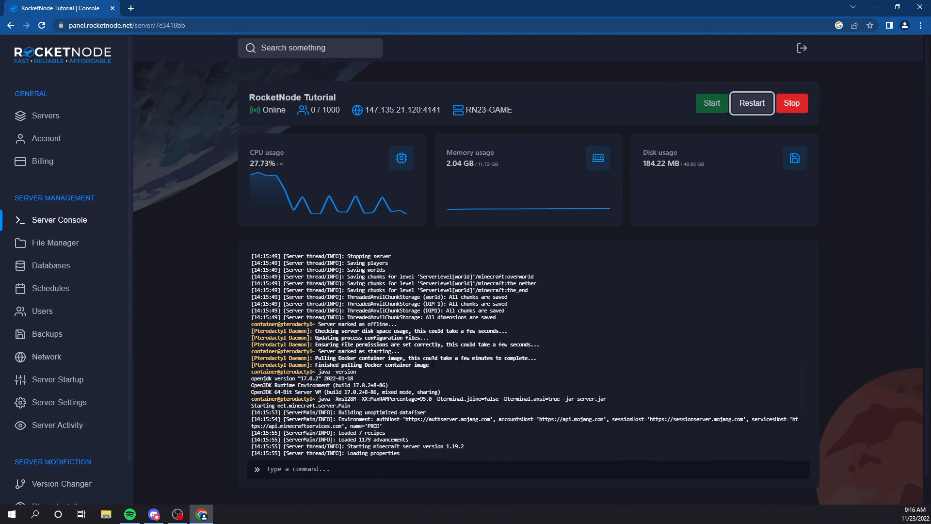